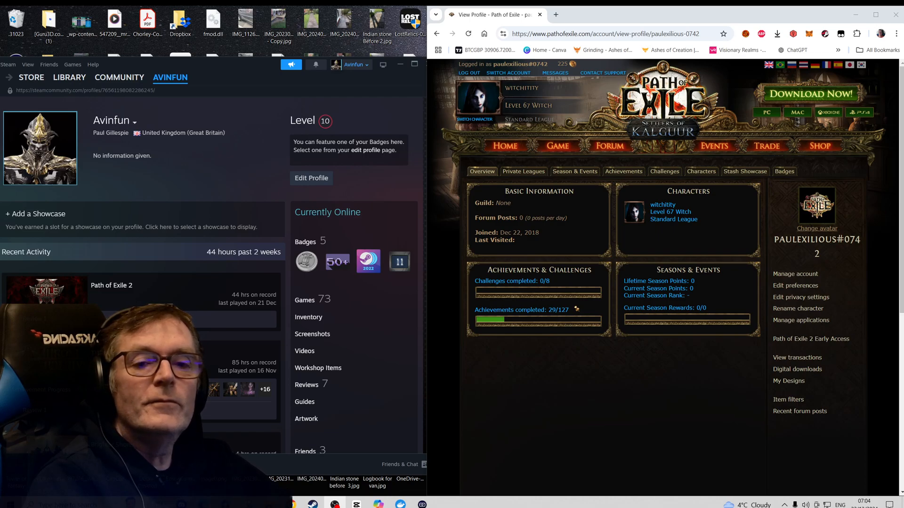
pyautogui.moveTo(230, 187)
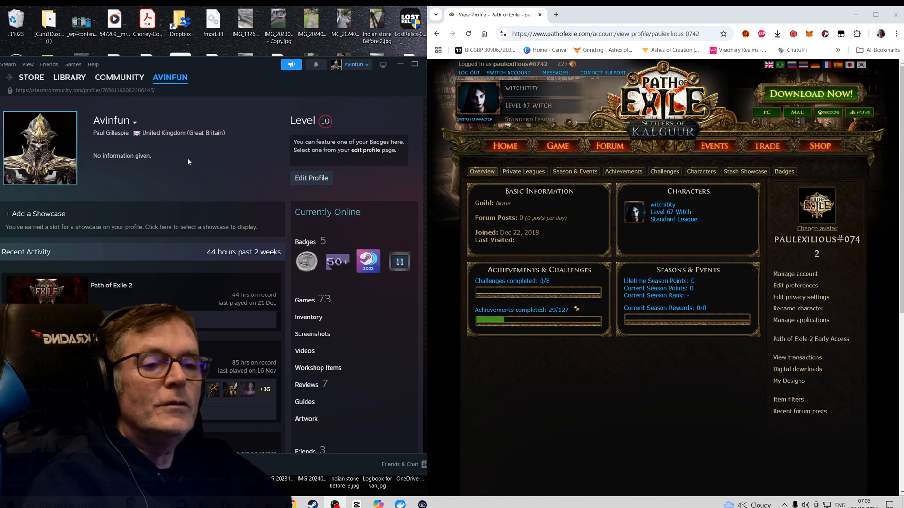
pyautogui.moveTo(364, 214)
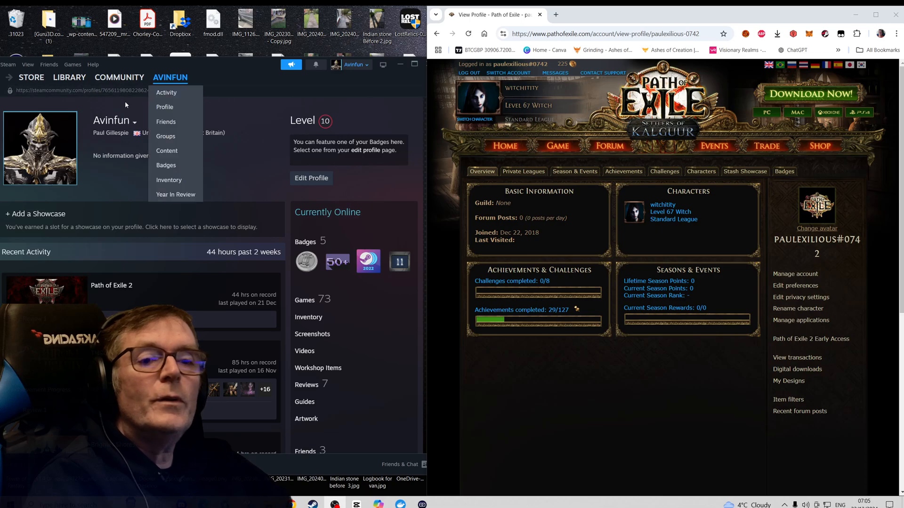
# Step: Reach the Manage Account page showing both sub-accounts and Steam linked as secondary login
pyautogui.click(354, 64)
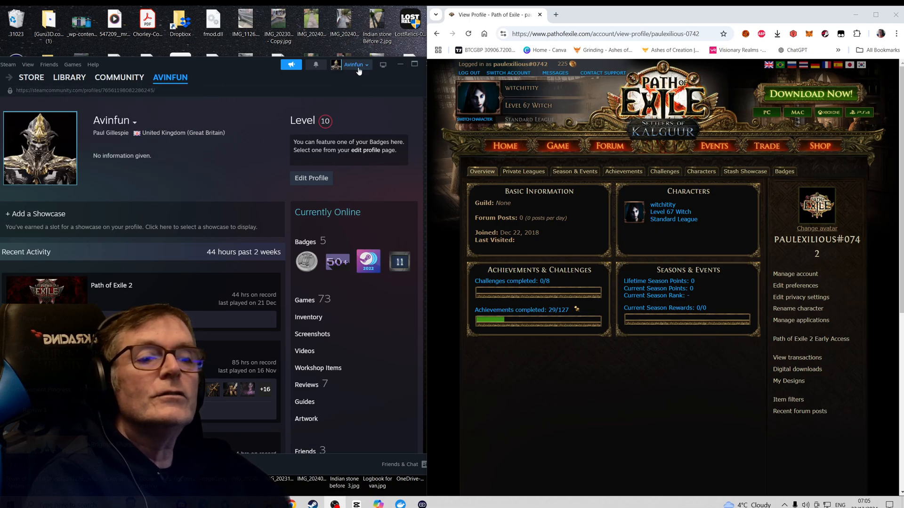
pyautogui.click(353, 64)
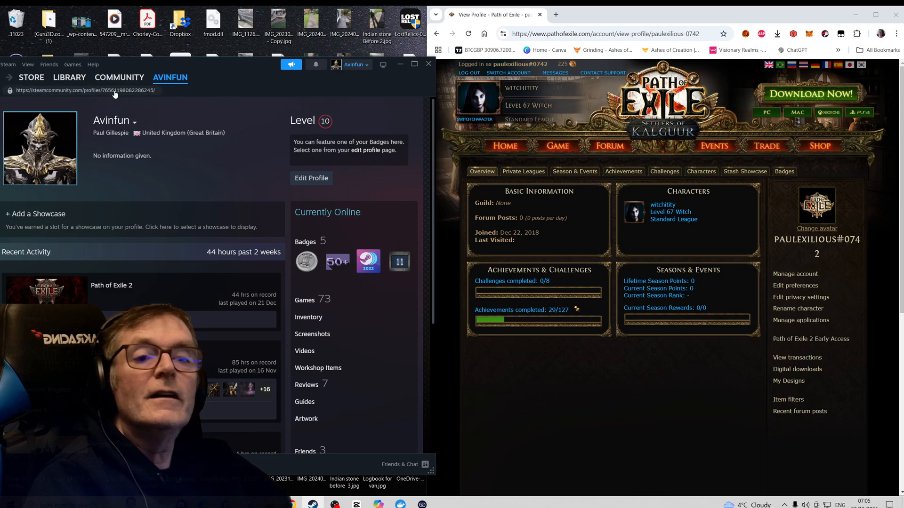
pyautogui.click(119, 77)
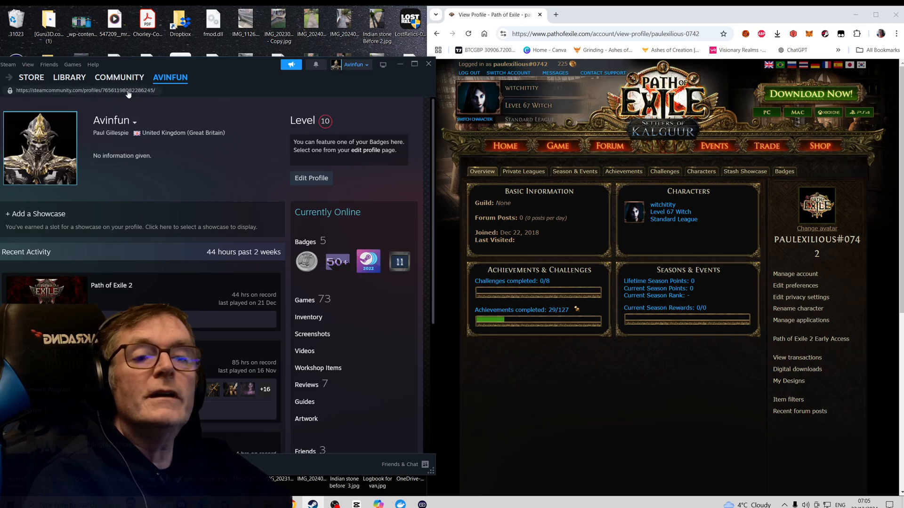
pyautogui.click(170, 77)
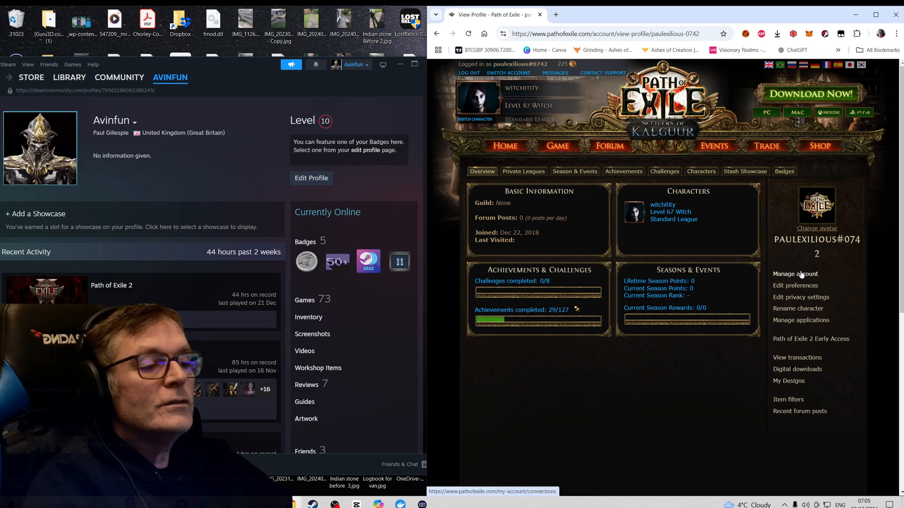
pyautogui.click(795, 274)
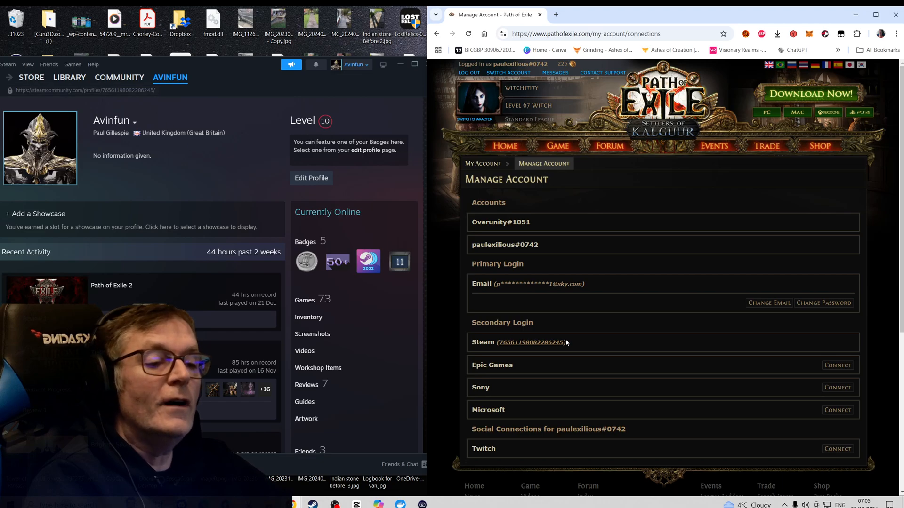
pyautogui.moveTo(579, 305)
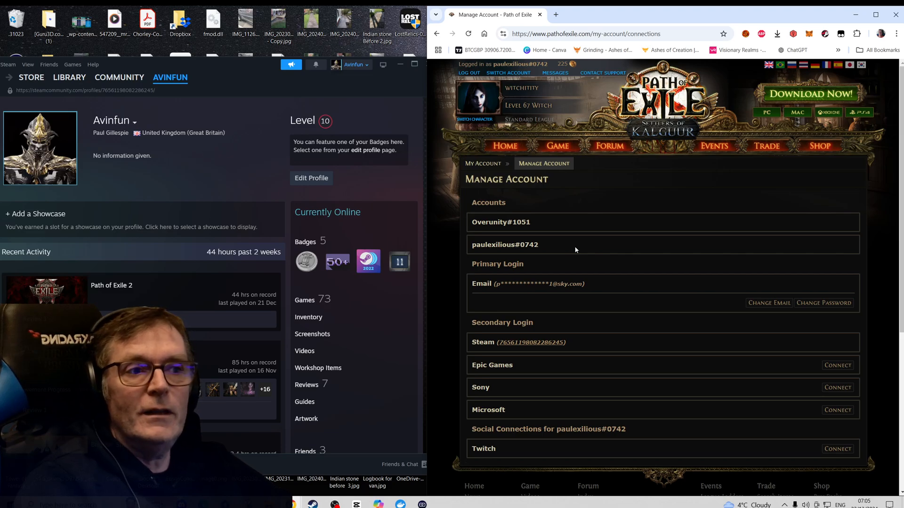
pyautogui.click(508, 73)
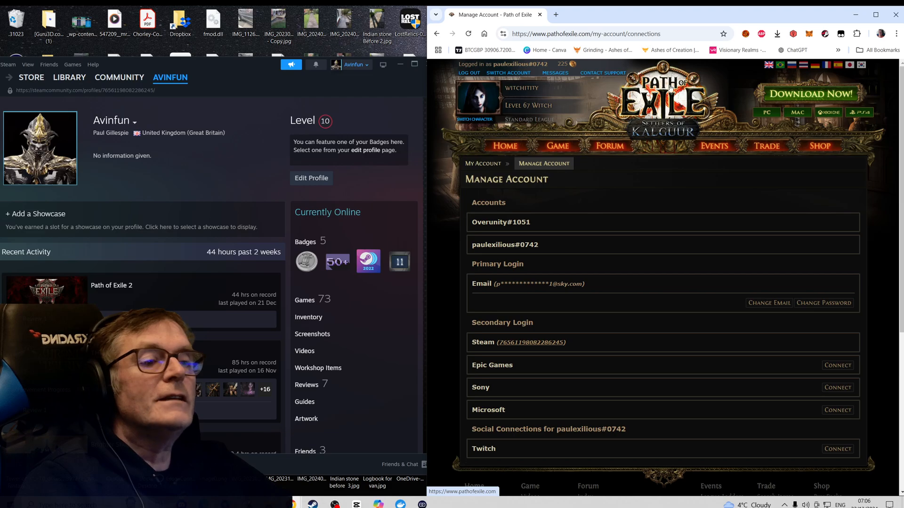
# Step: Switch to the Overunity#1051 sub-account, passing the Cloudflare human verification
pyautogui.click(508, 73)
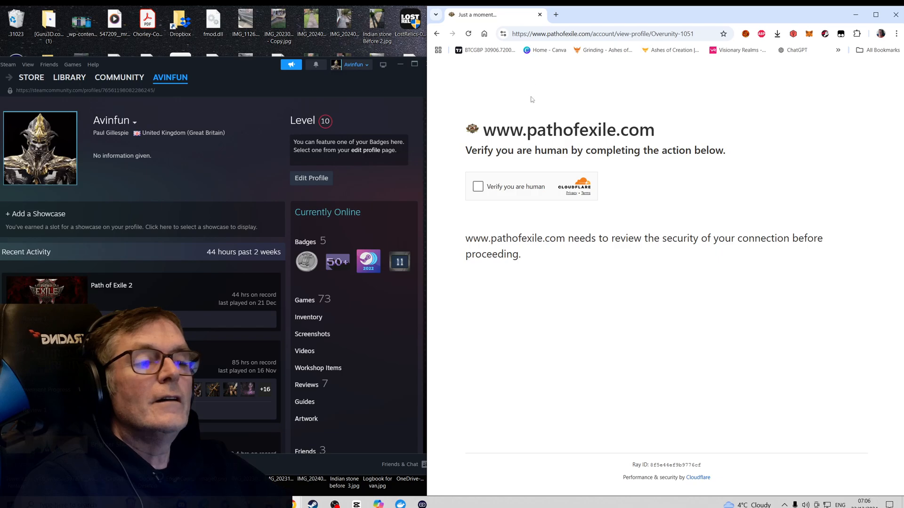
pyautogui.click(477, 187)
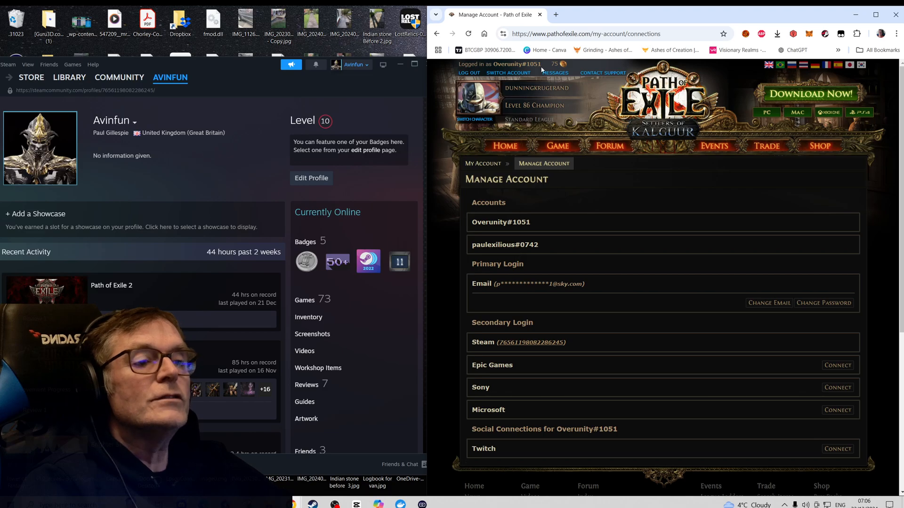
# Step: View the Champion account's microtransaction history listing its stash tab purchases
pyautogui.click(508, 72)
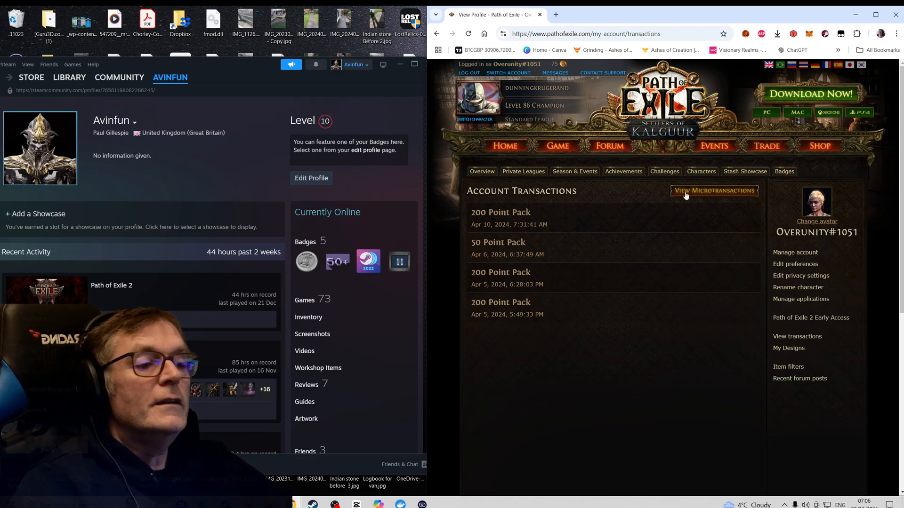
pyautogui.click(713, 191)
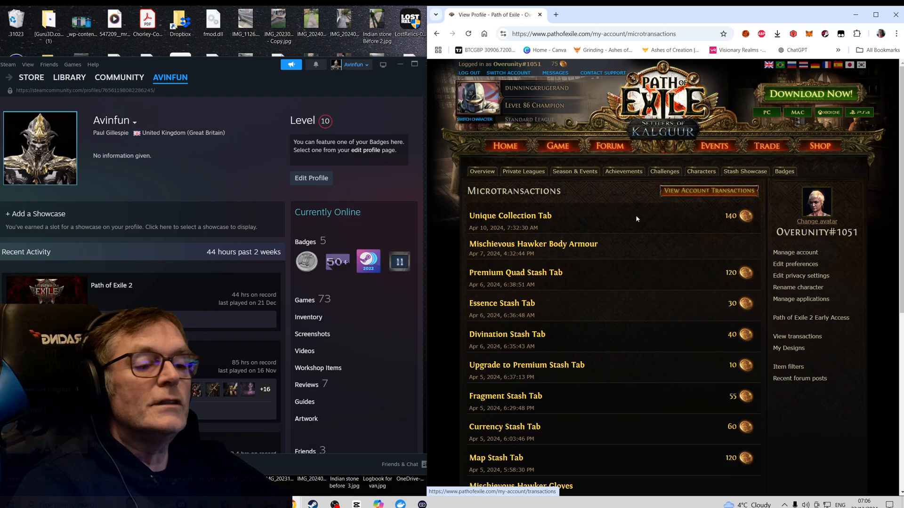
pyautogui.moveTo(526, 217)
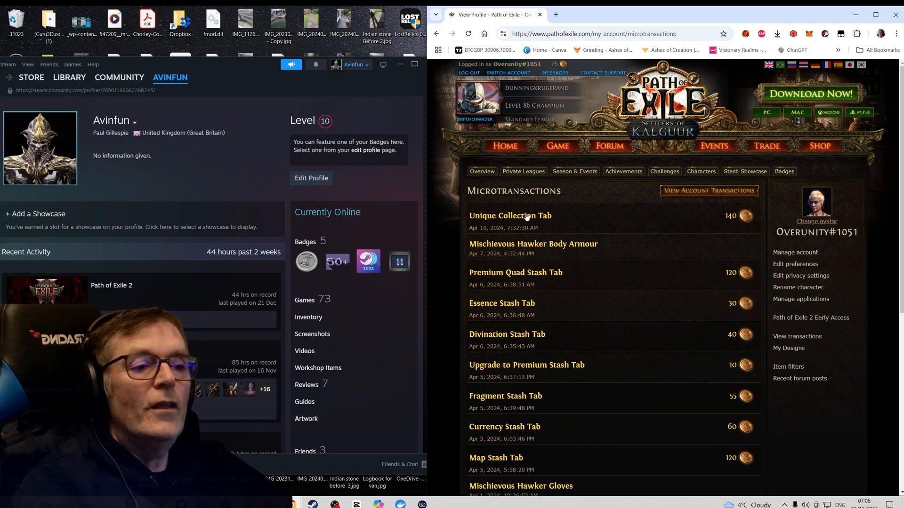
pyautogui.scroll(-3)
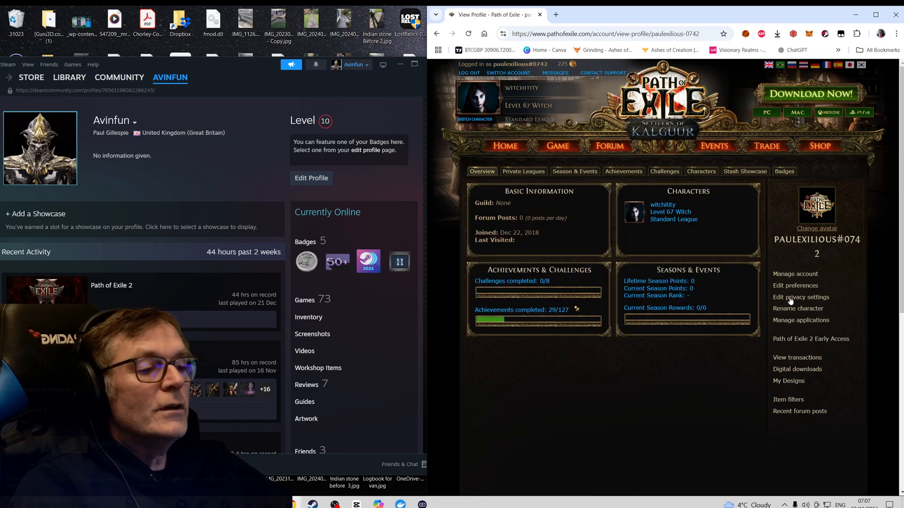
# Step: View the Witch account's microtransactions: a Currency Stash Tab and Fairgraves Mystery Box
pyautogui.click(796, 274)
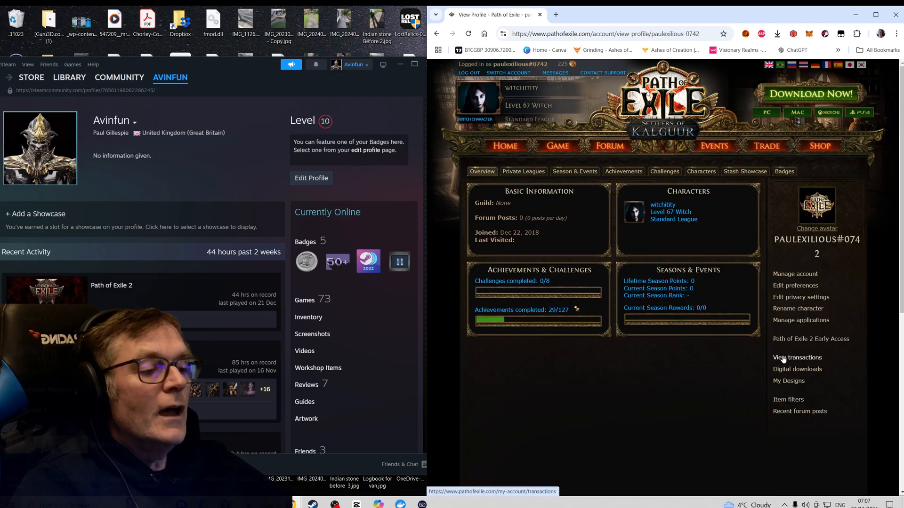
pyautogui.click(796, 358)
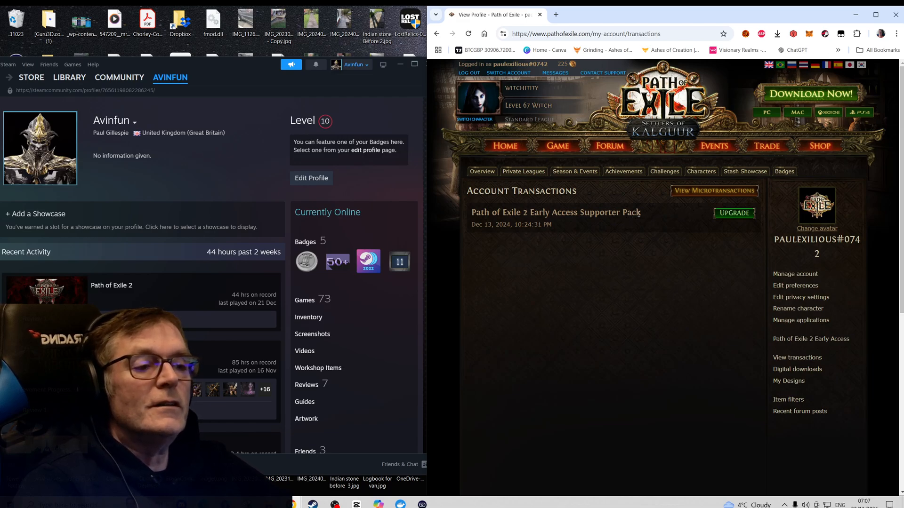
pyautogui.click(714, 190)
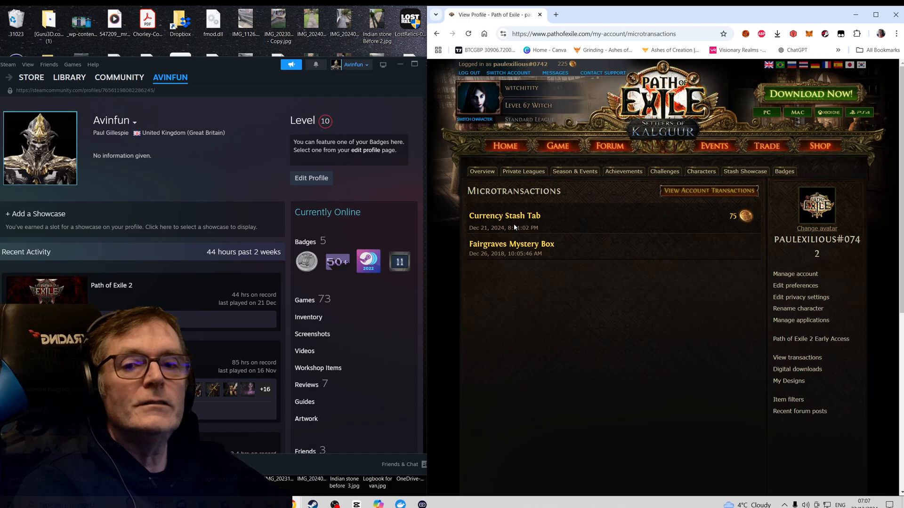
pyautogui.moveTo(517, 244)
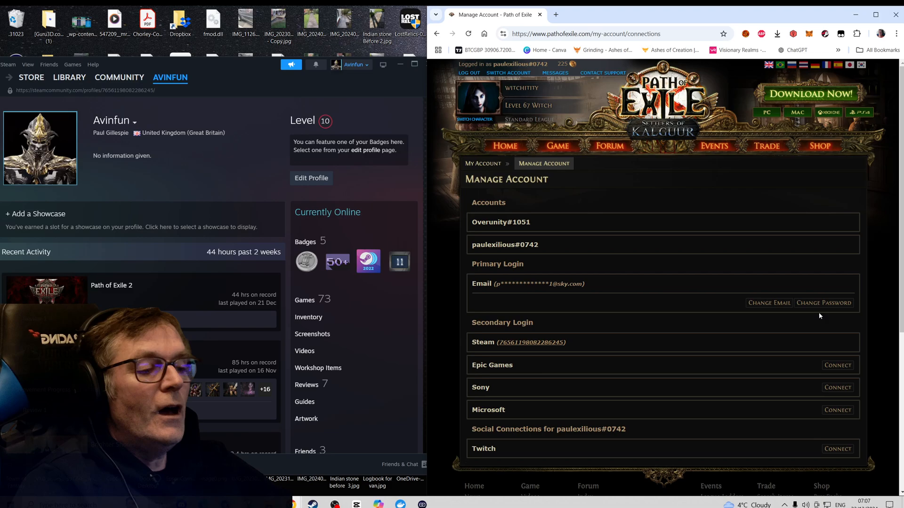
pyautogui.moveTo(830, 344)
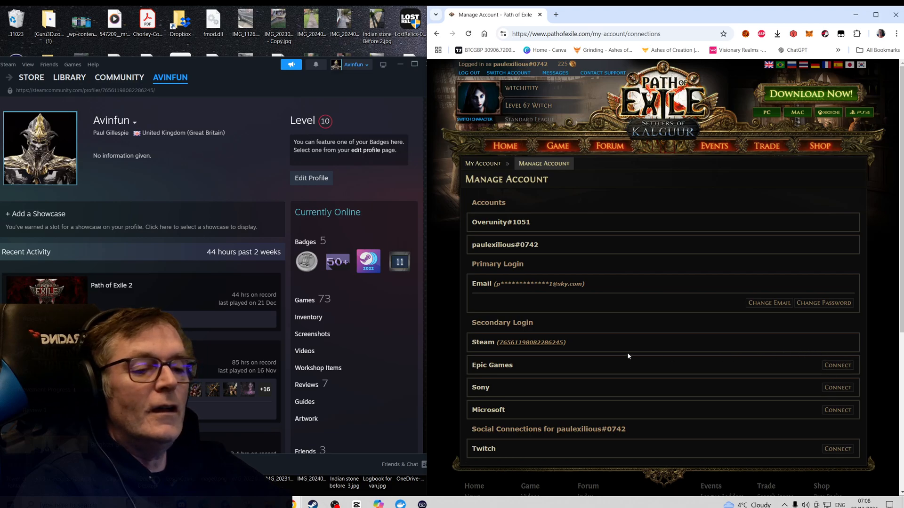
pyautogui.moveTo(522, 360)
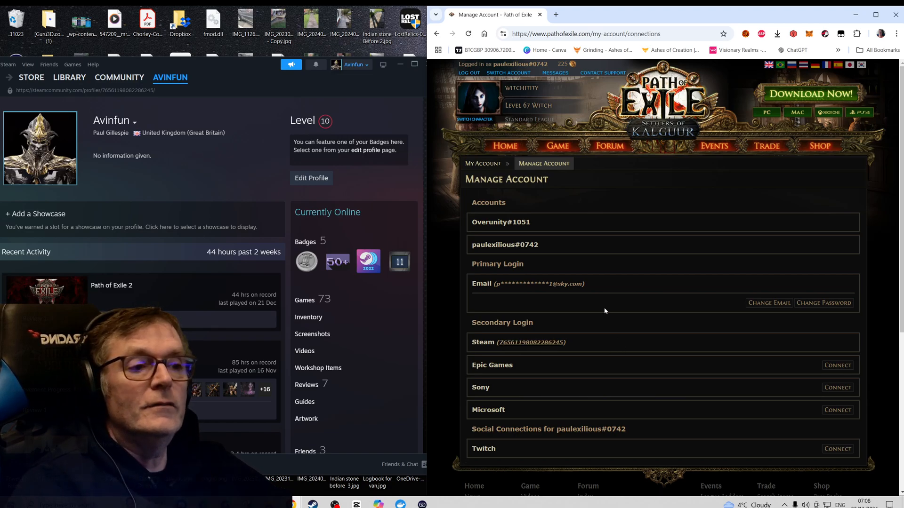
# Step: Show the Switch Account list of sub-accounts from the top bar
pyautogui.click(508, 72)
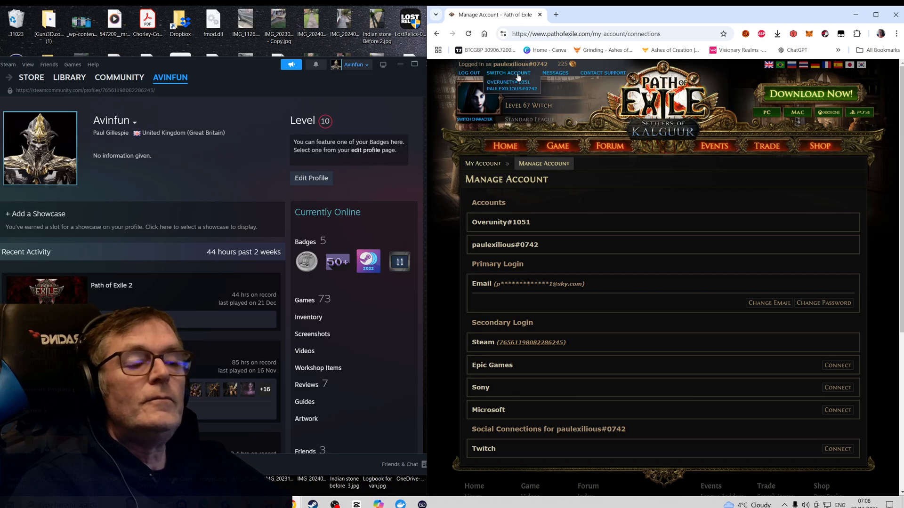